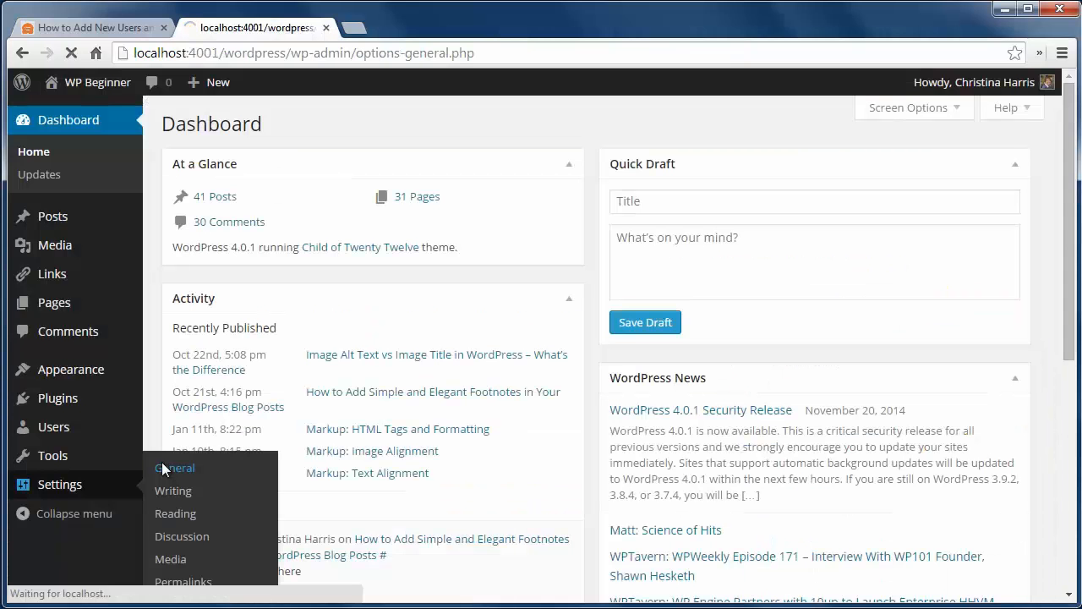
- Open Settings > General to view the membership and default role options
{"action": "left_click", "coordinate": [175, 467]}
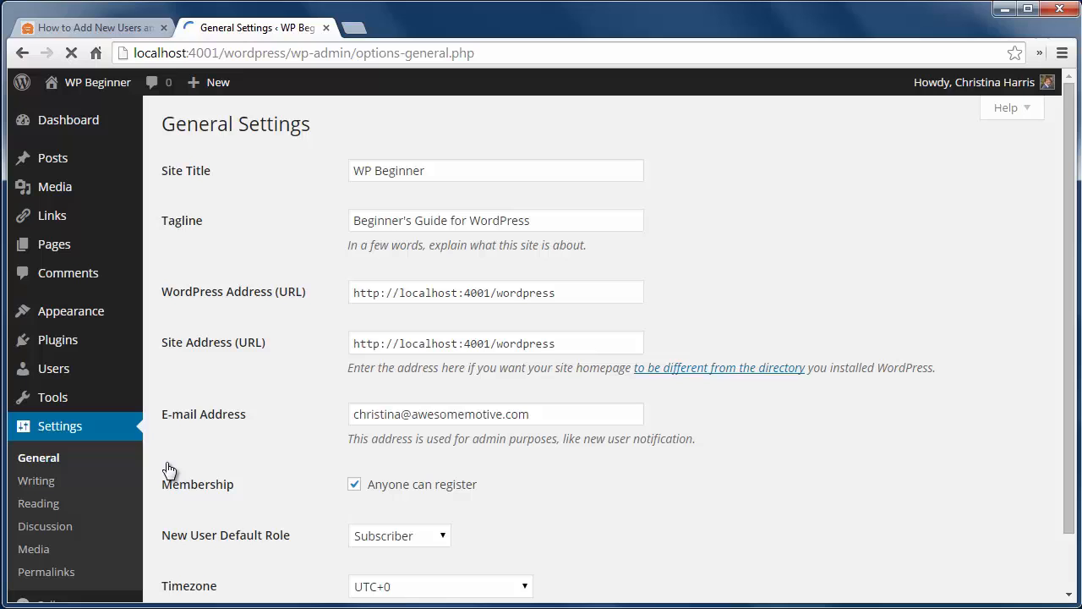
{"action": "mouse_move", "coordinate": [358, 498]}
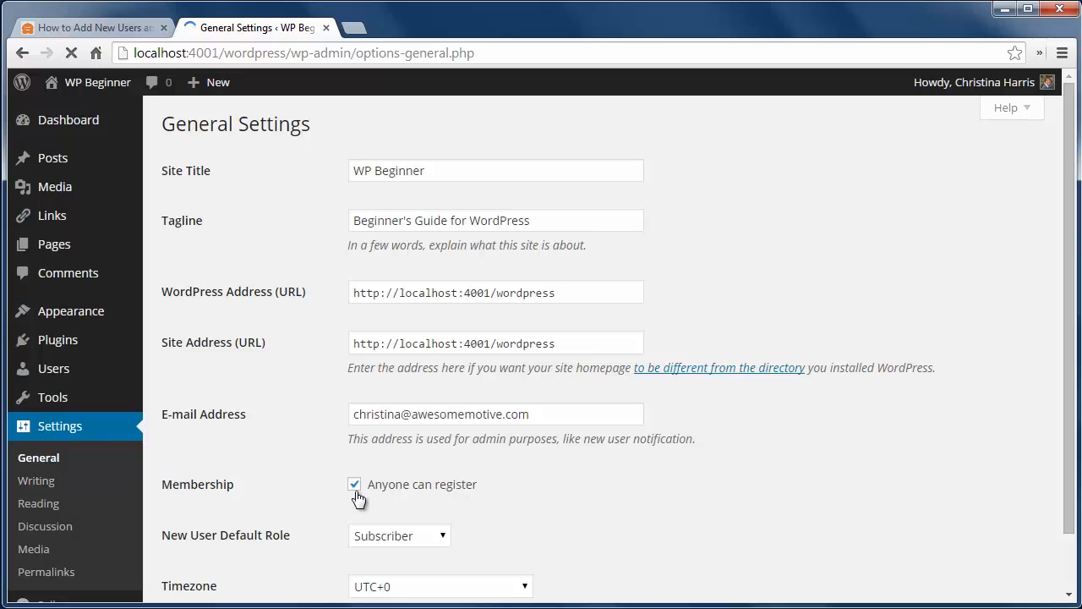
{"action": "mouse_move", "coordinate": [54, 368]}
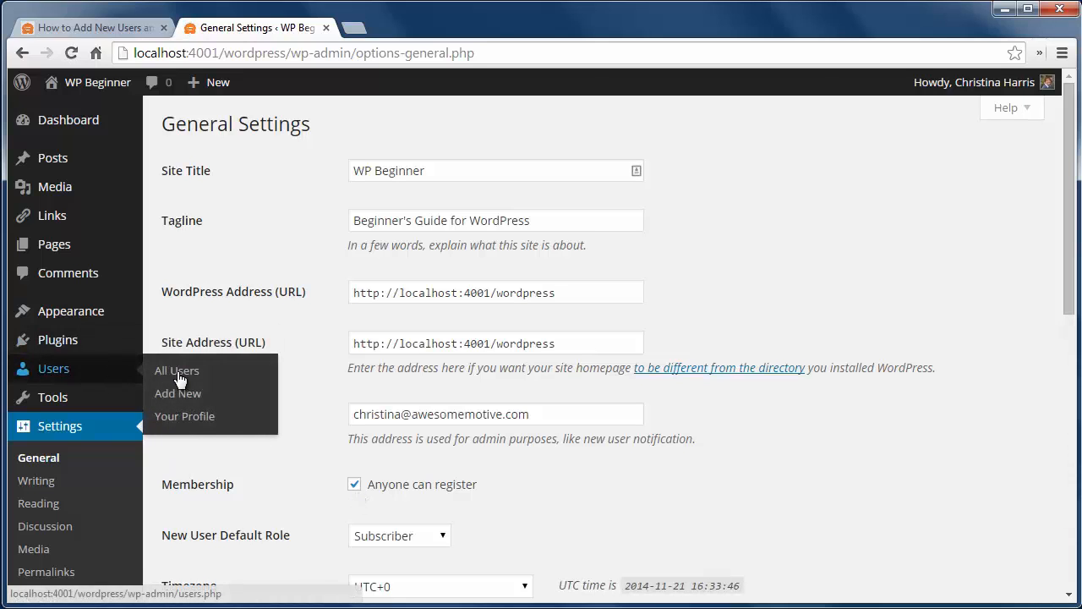
- Start a new user with username 'wpbeginner', moving on to the E-mail field
{"action": "left_click", "coordinate": [178, 393]}
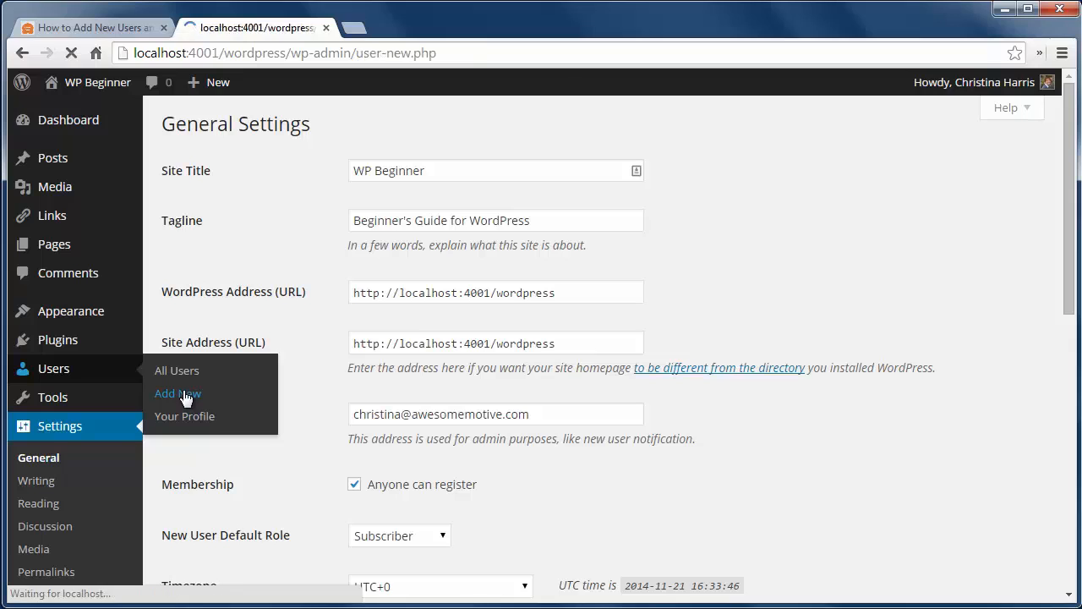
{"action": "left_click", "coordinate": [178, 393]}
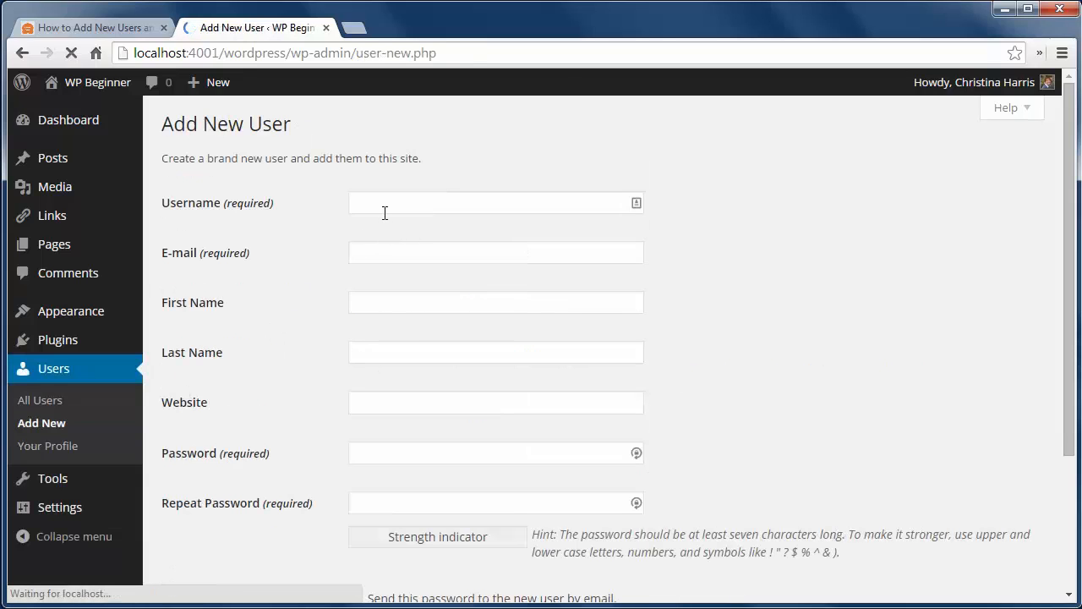
{"action": "type", "text": "w"}
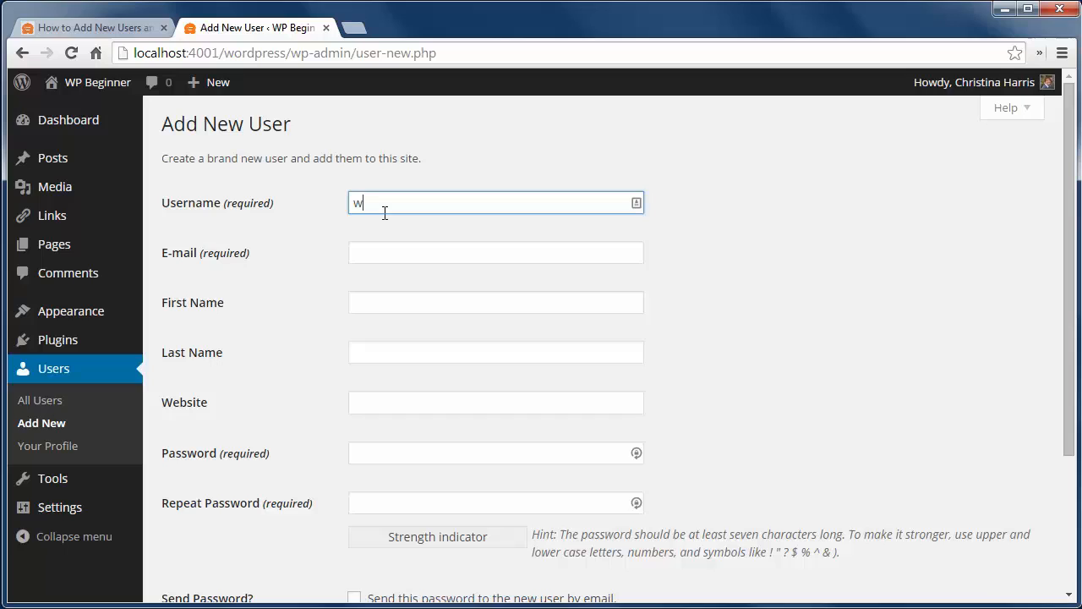
{"action": "type", "text": "pbeginner"}
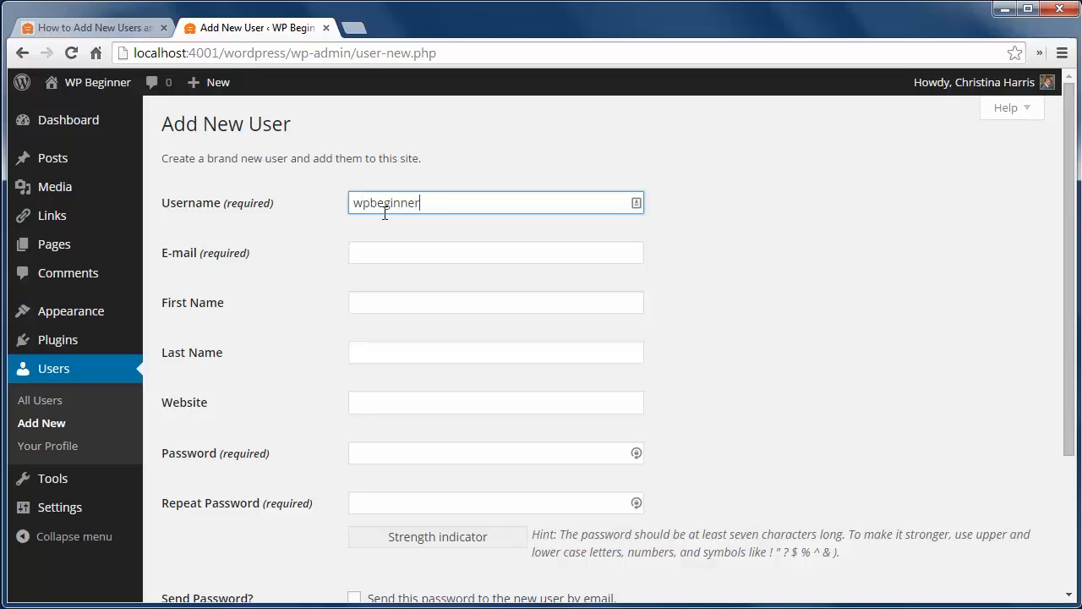
{"action": "left_click", "coordinate": [496, 252]}
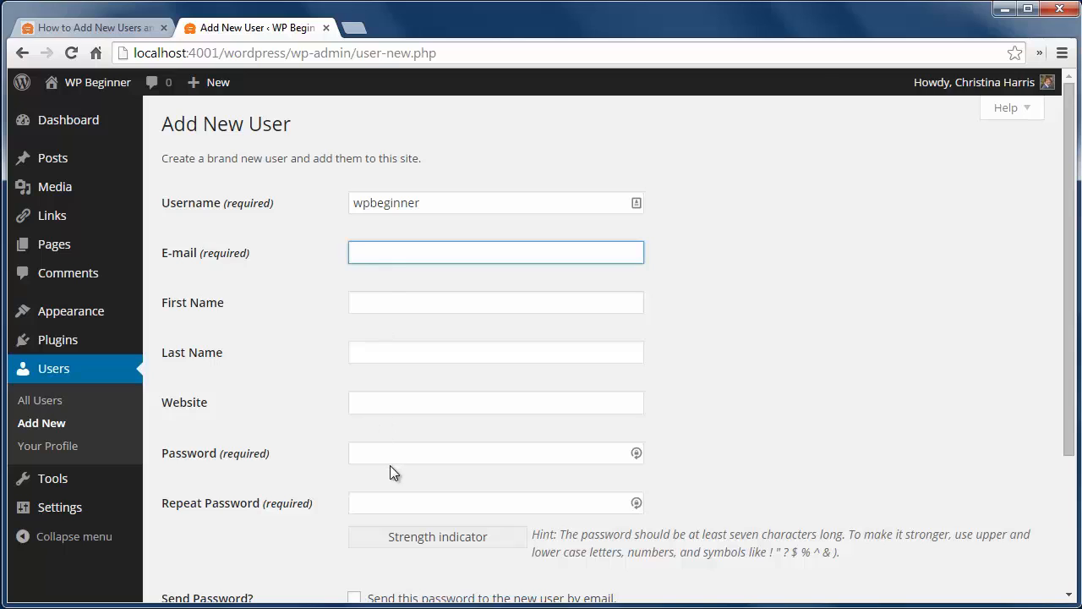
{"action": "scroll", "scroll_direction": "down", "scroll_amount": 3}
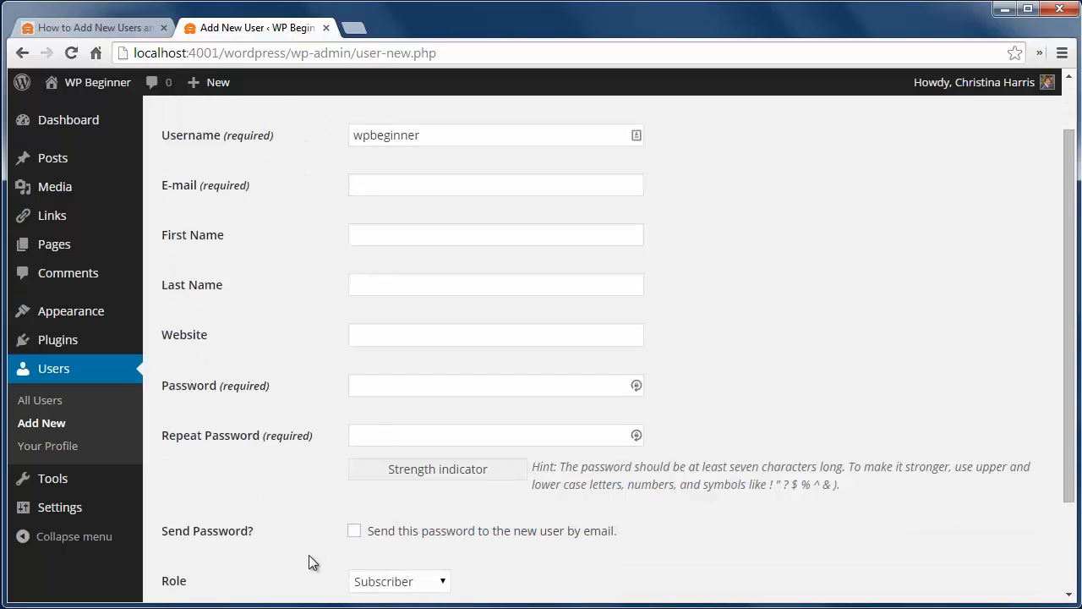
{"action": "left_click", "coordinate": [399, 479]}
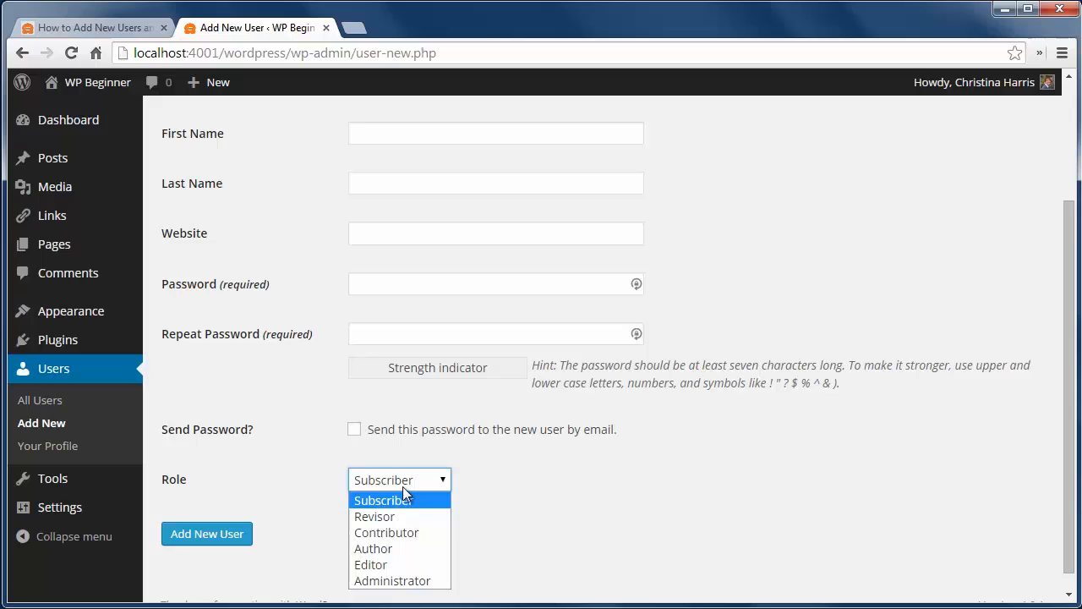
{"action": "mouse_move", "coordinate": [373, 548]}
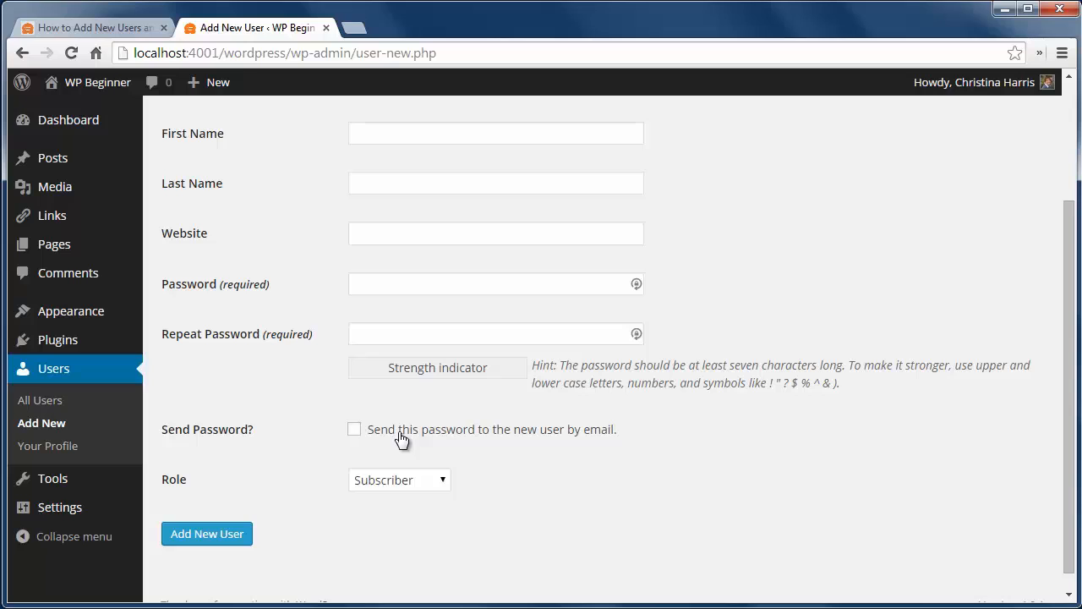
{"action": "mouse_move", "coordinate": [337, 443]}
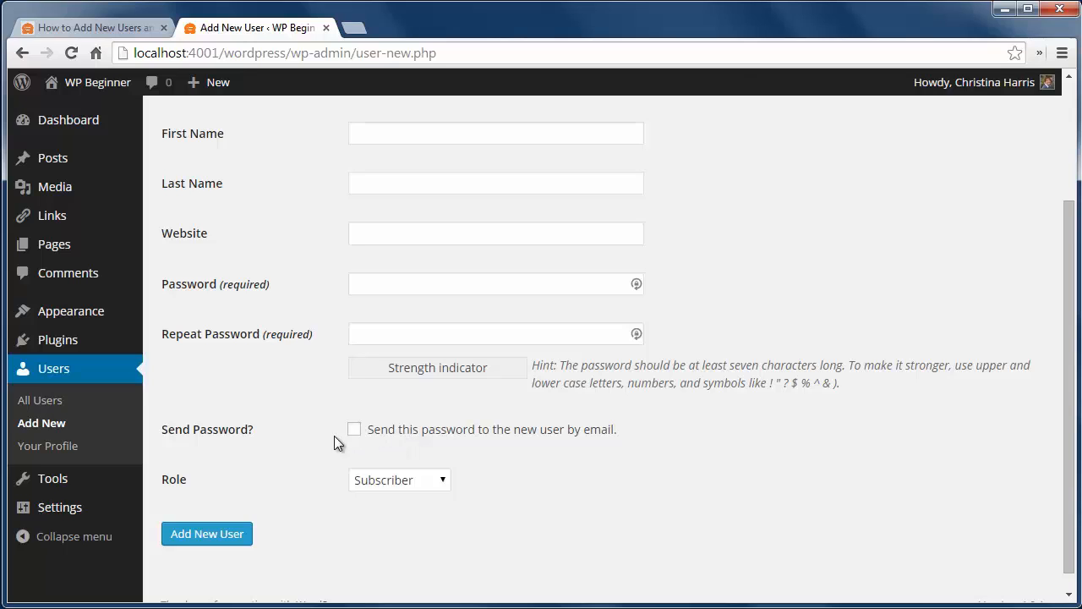